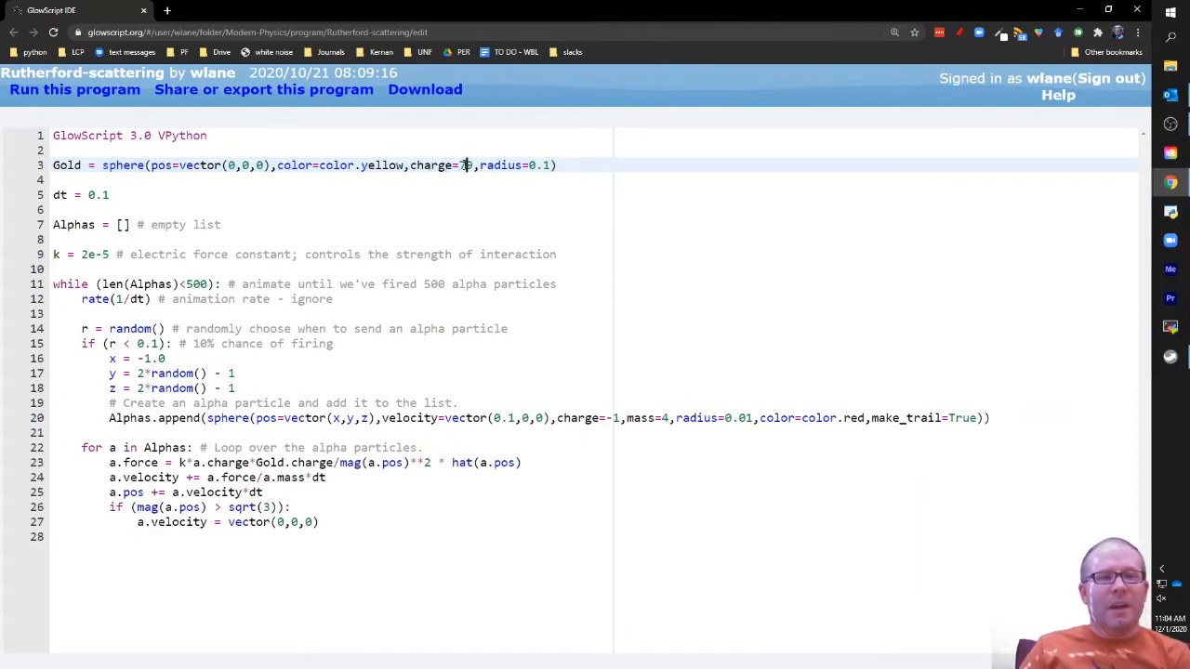
Step: Set the gold nucleus sphere's charge to 79
text(9)
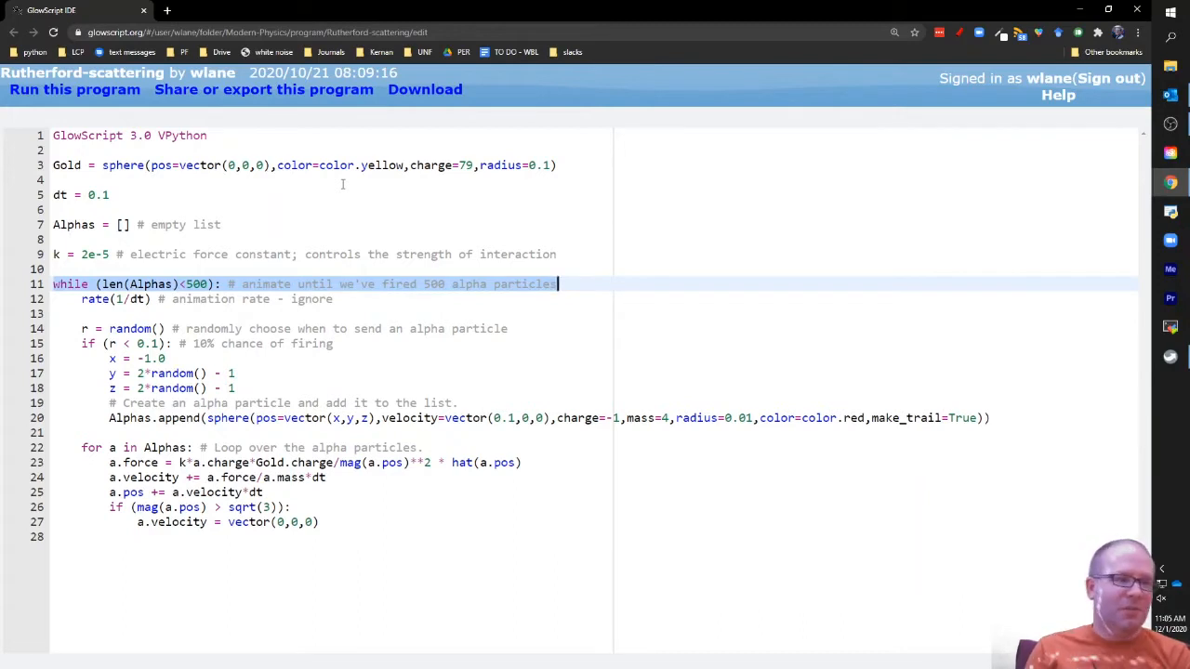
click(133, 283)
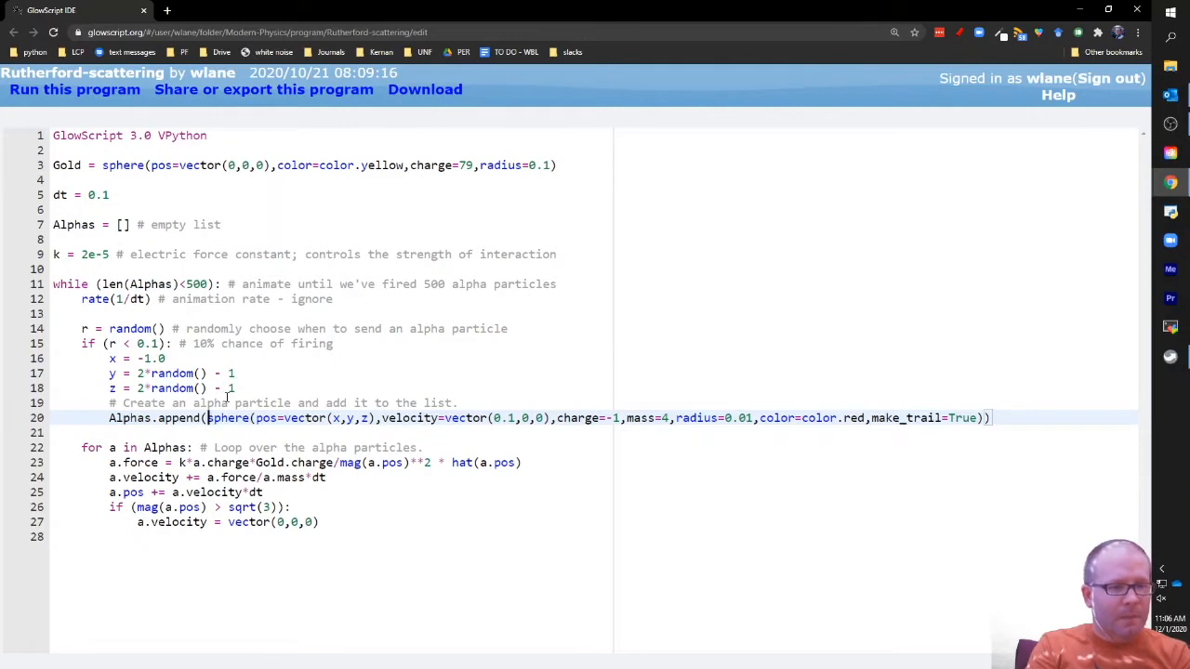
Step: Make each alpha a simple_sphere with charge=2 and save the program
text(simple_)
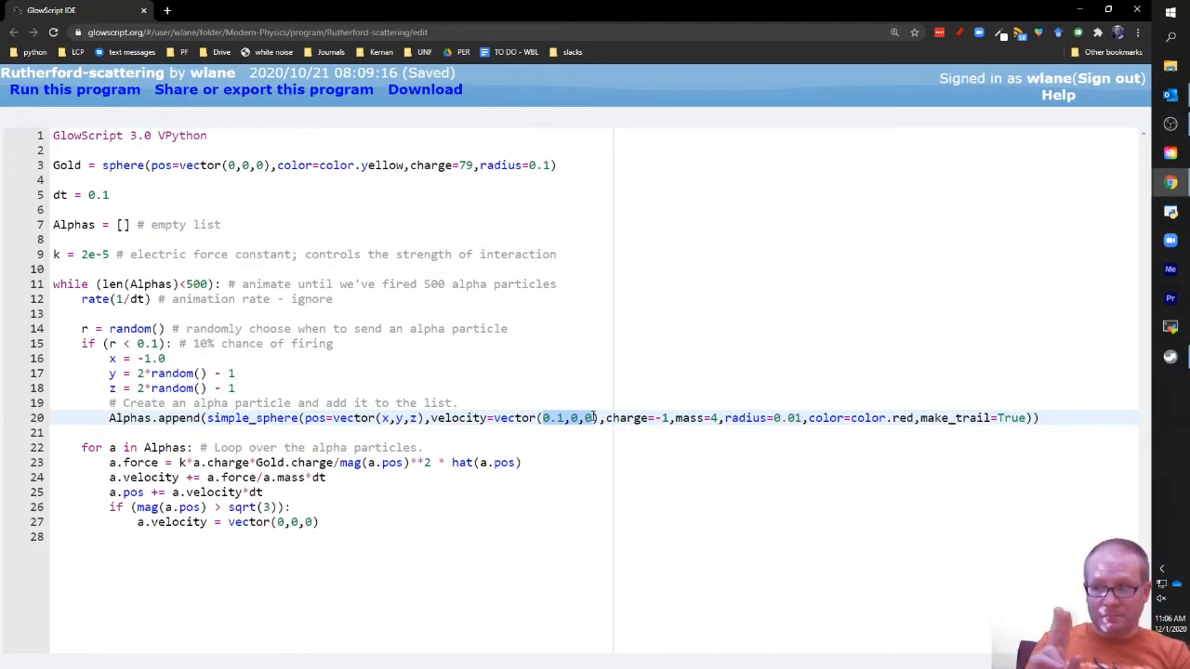
mouse_move(628, 405)
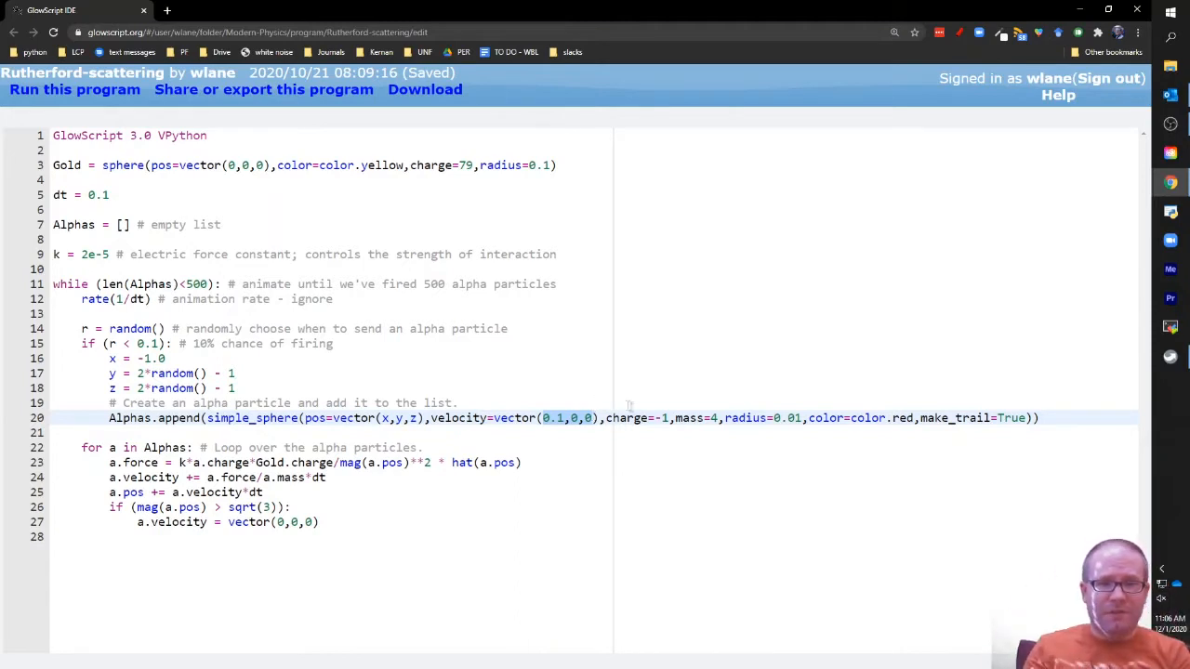
click(662, 416)
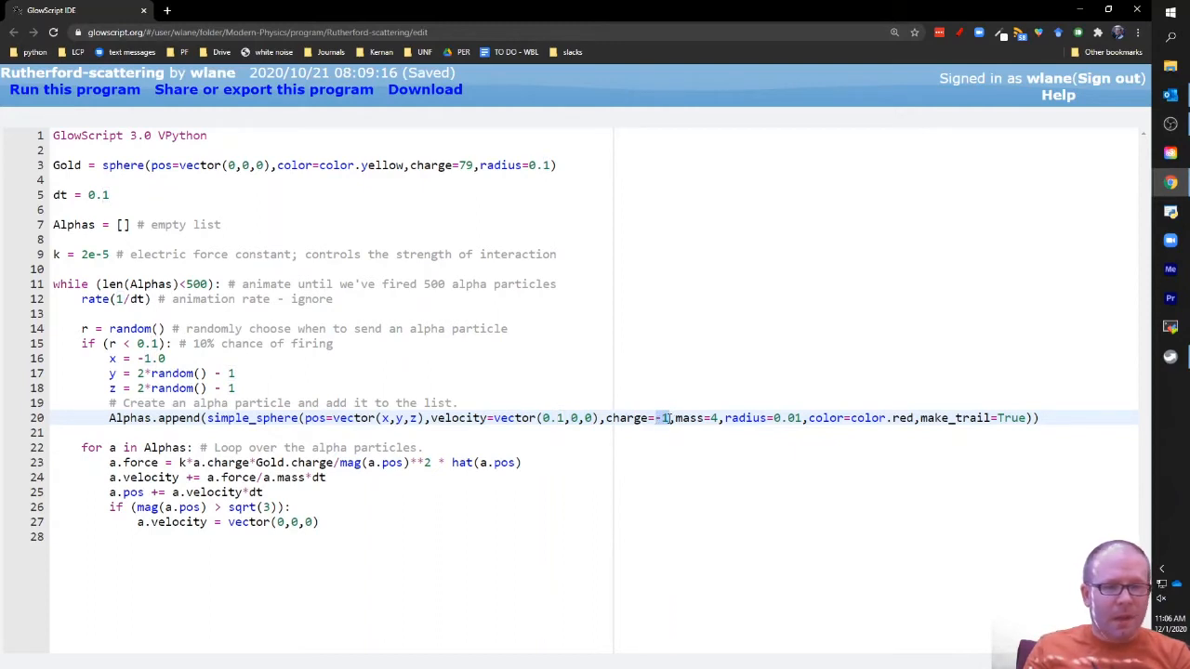
text(2)
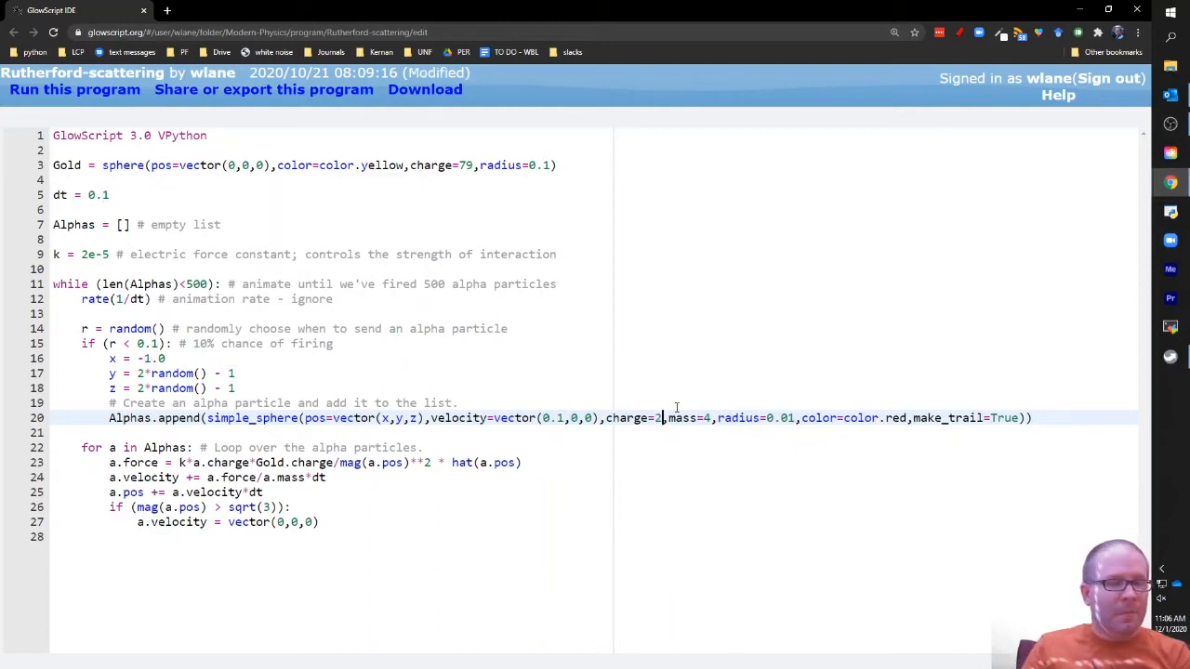
key(ctrl+s)
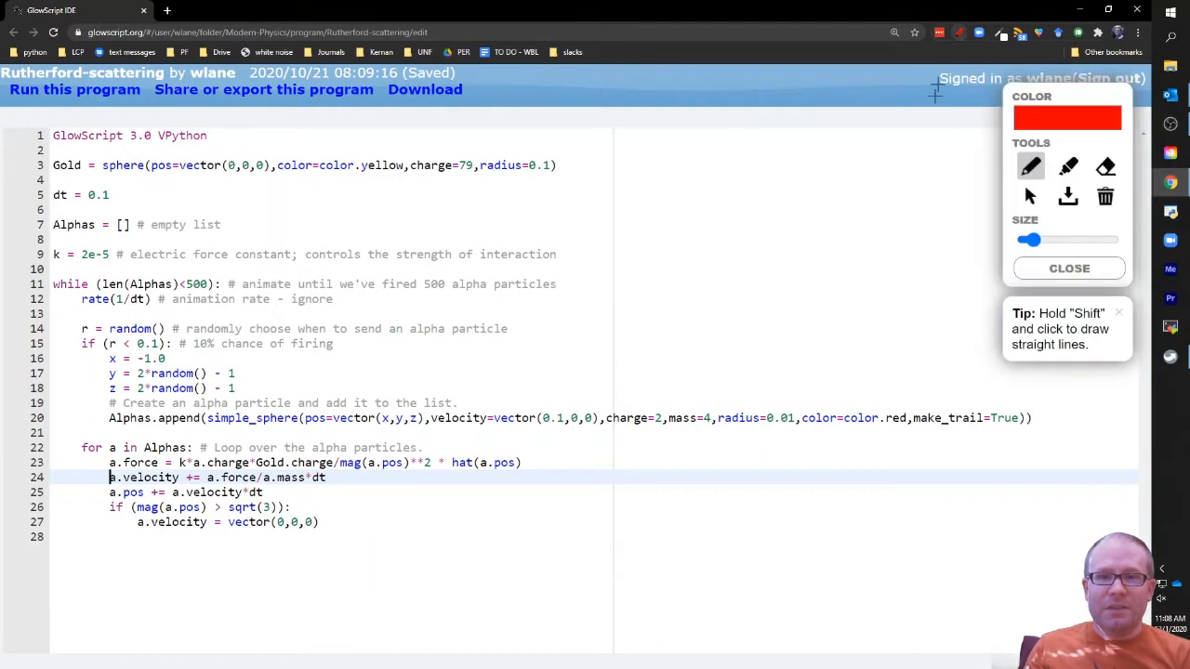
drag(642, 166, 630, 209)
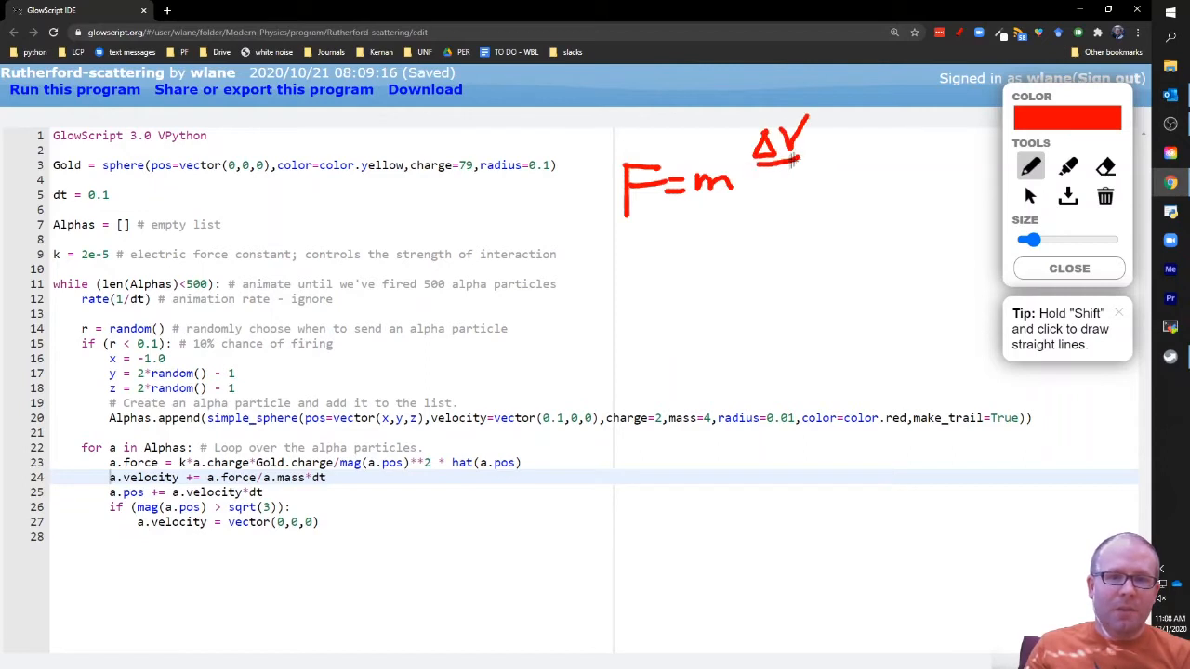
drag(781, 164, 800, 186)
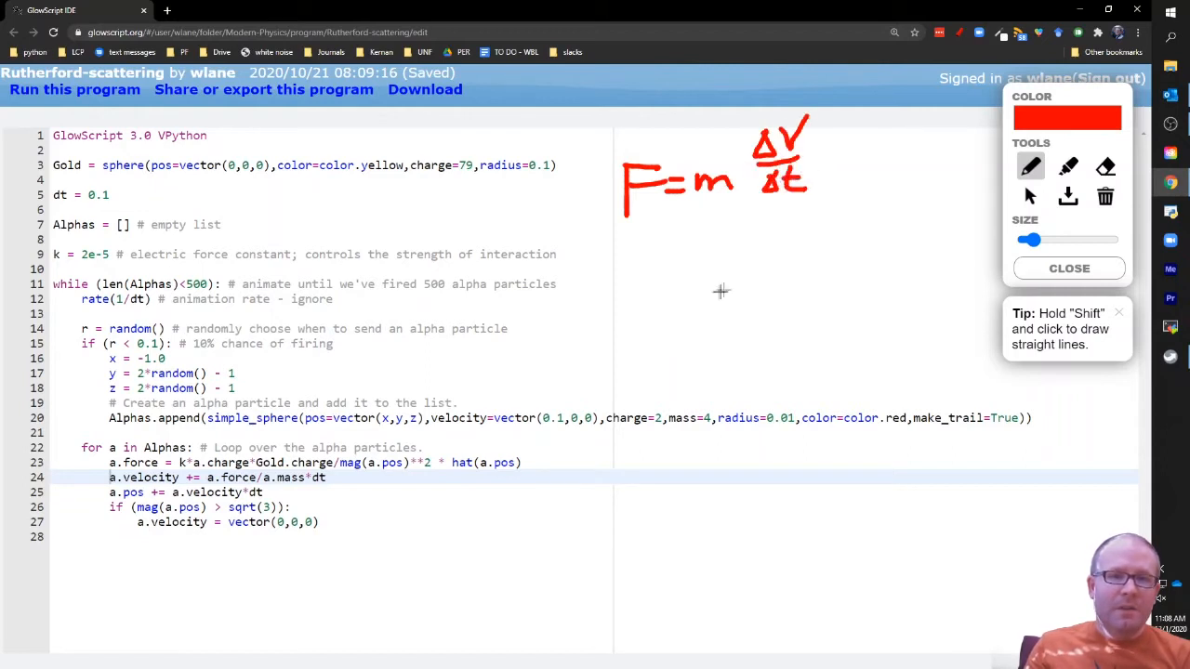
drag(635, 270, 655, 245)
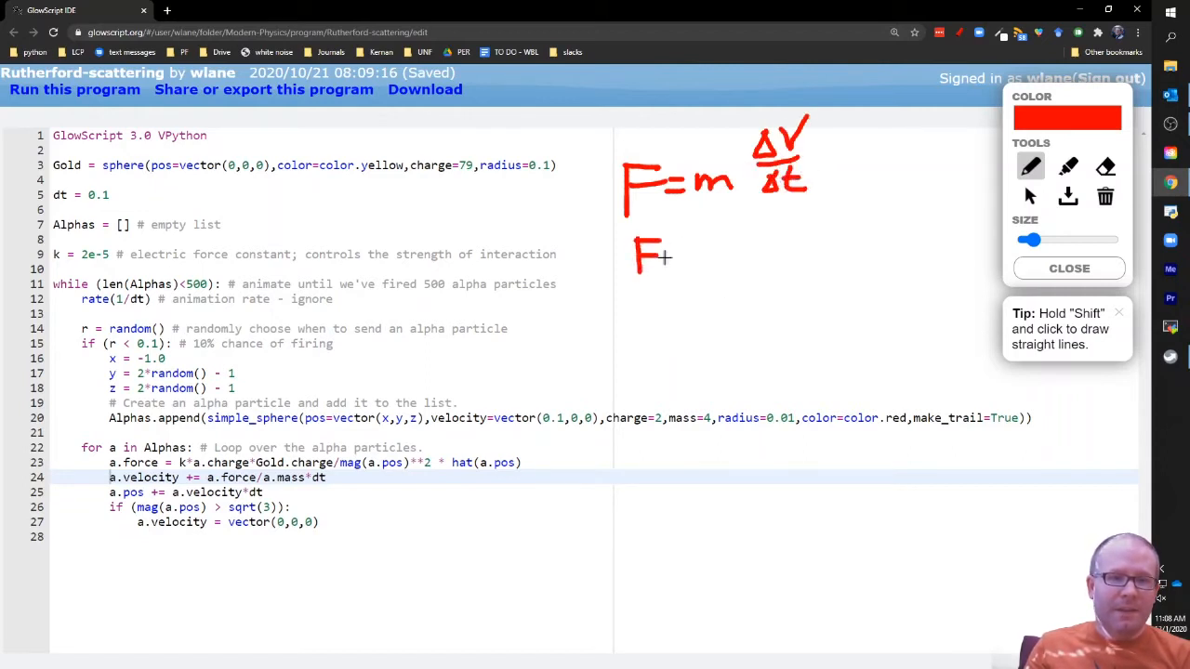
drag(660, 260, 691, 288)
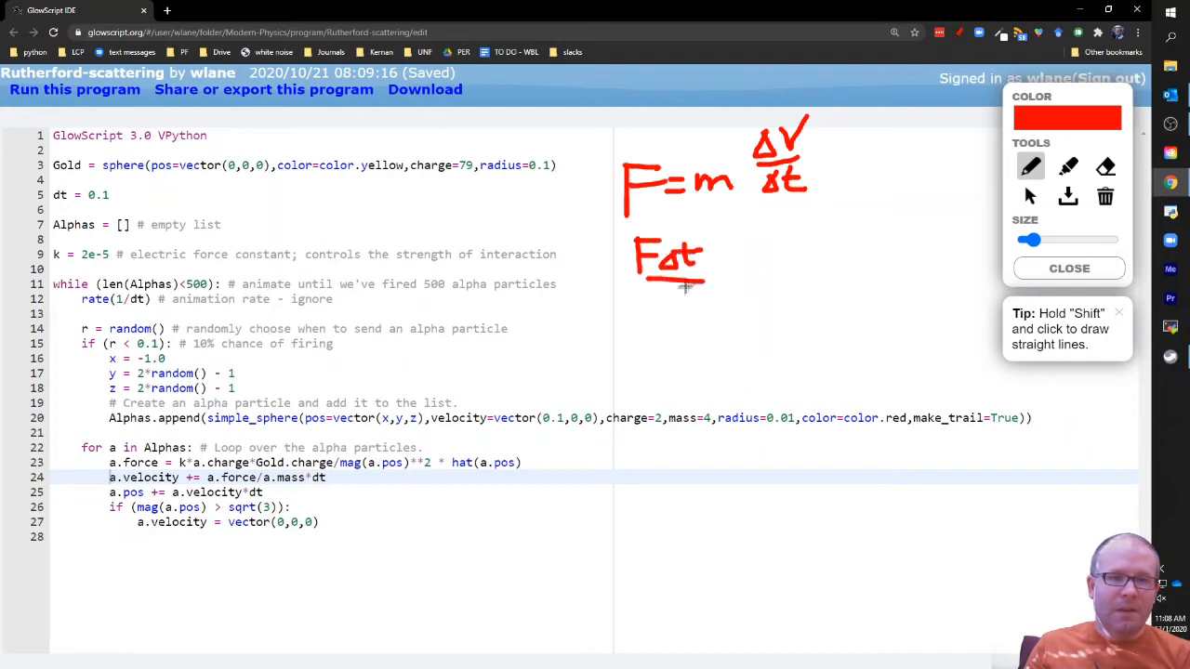
drag(679, 298, 753, 283)
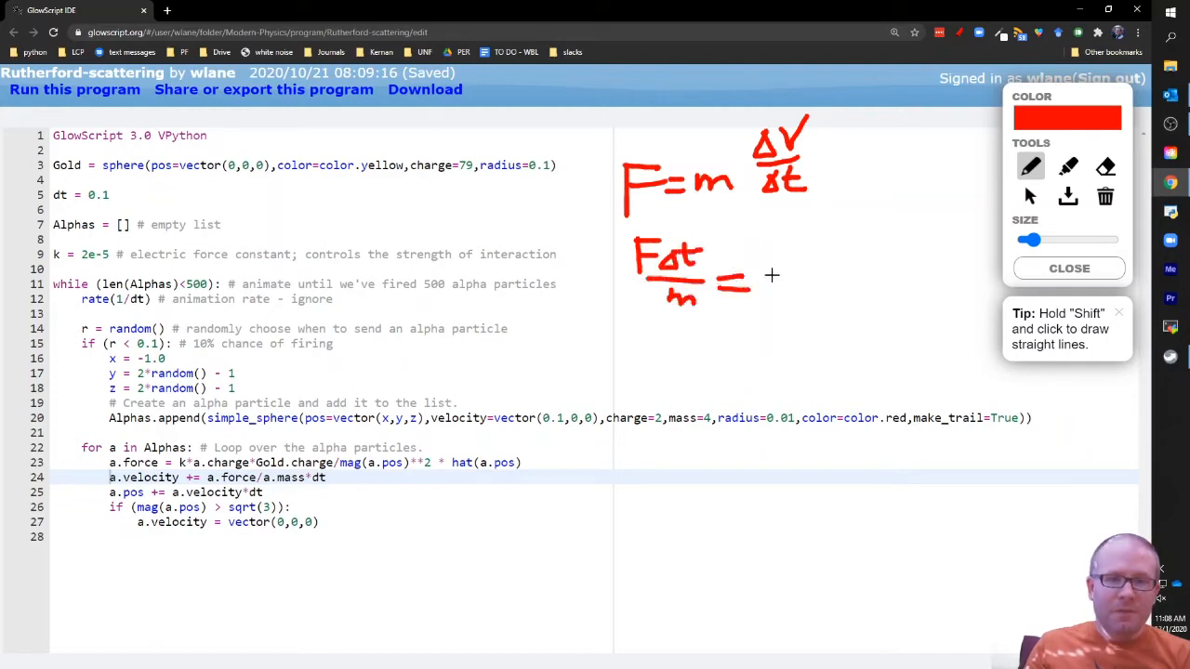
drag(759, 276, 803, 288)
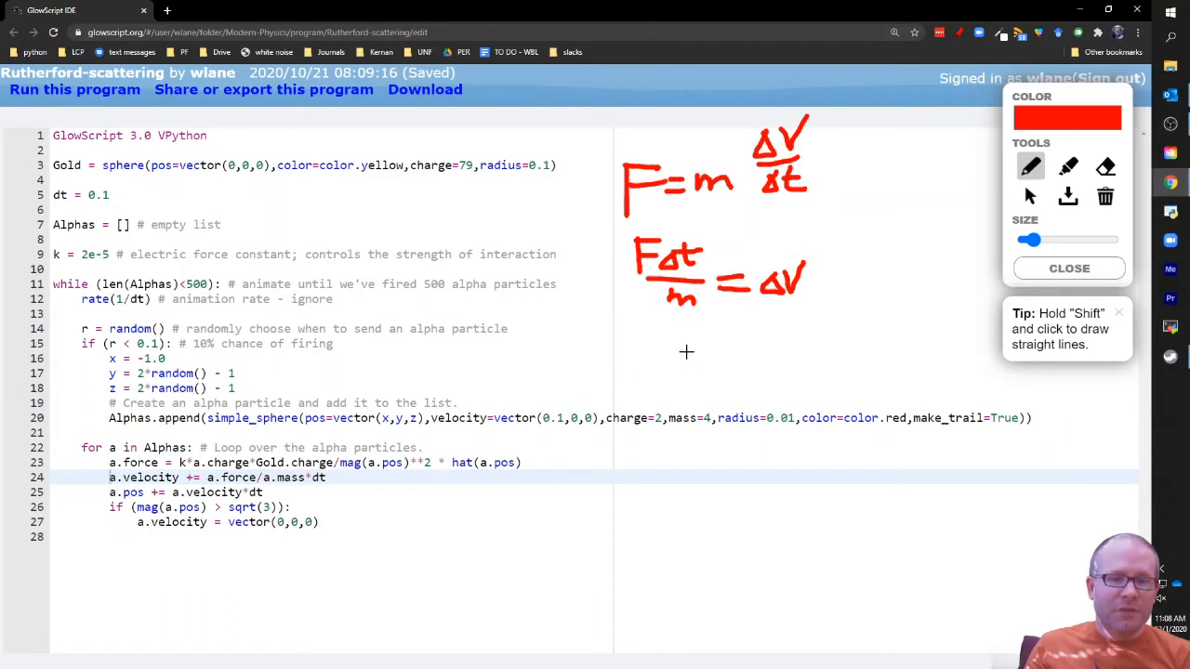
drag(684, 368, 744, 344)
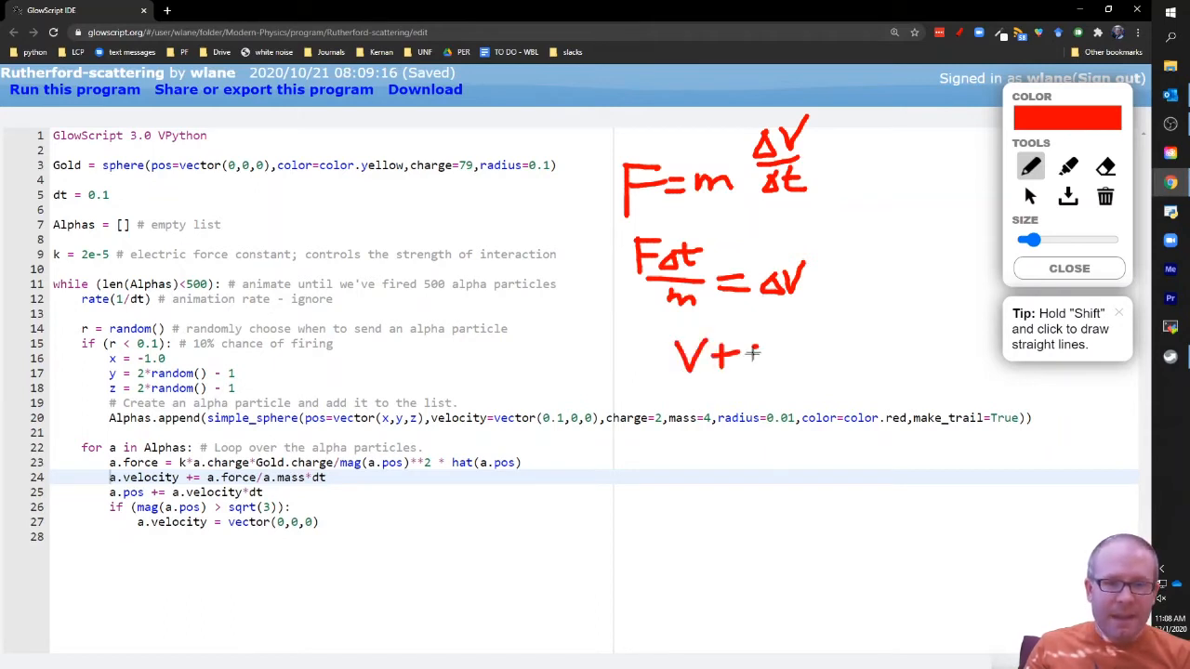
drag(739, 353, 790, 352)
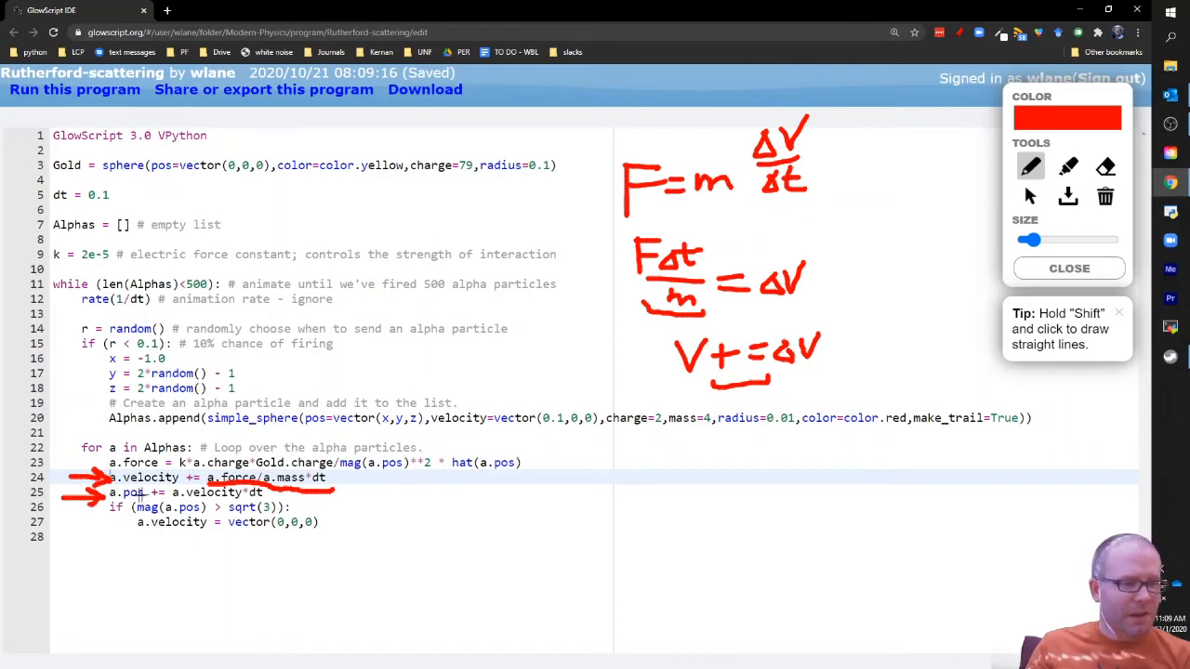
mouse_move(692, 457)
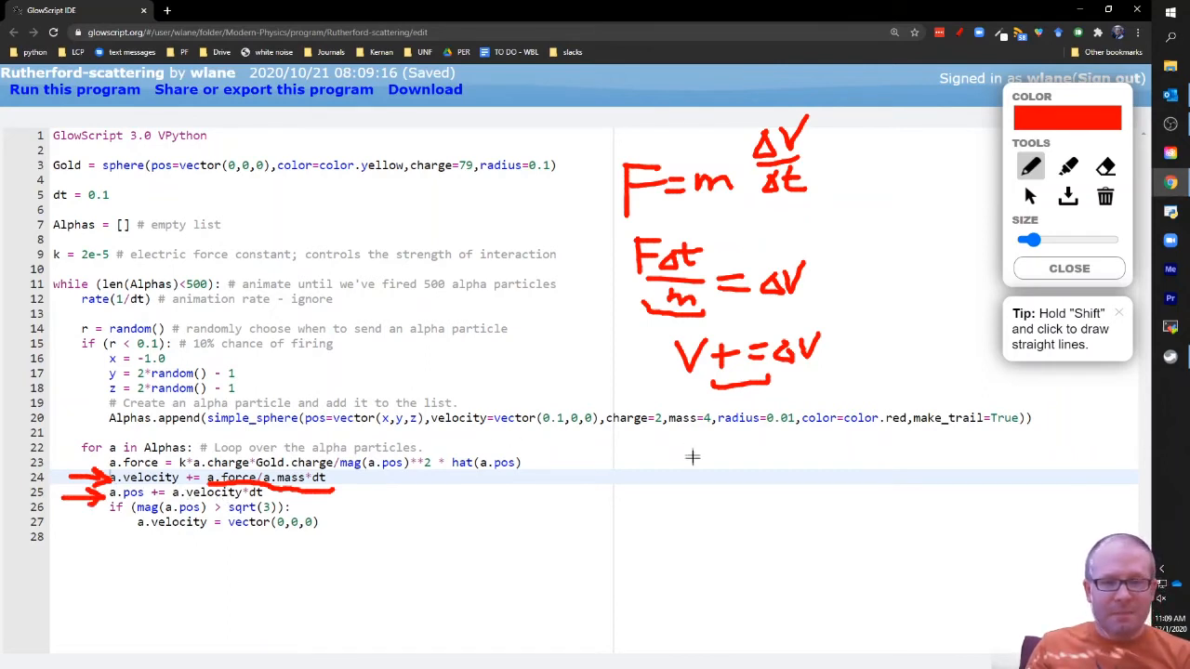
drag(692, 465, 734, 455)
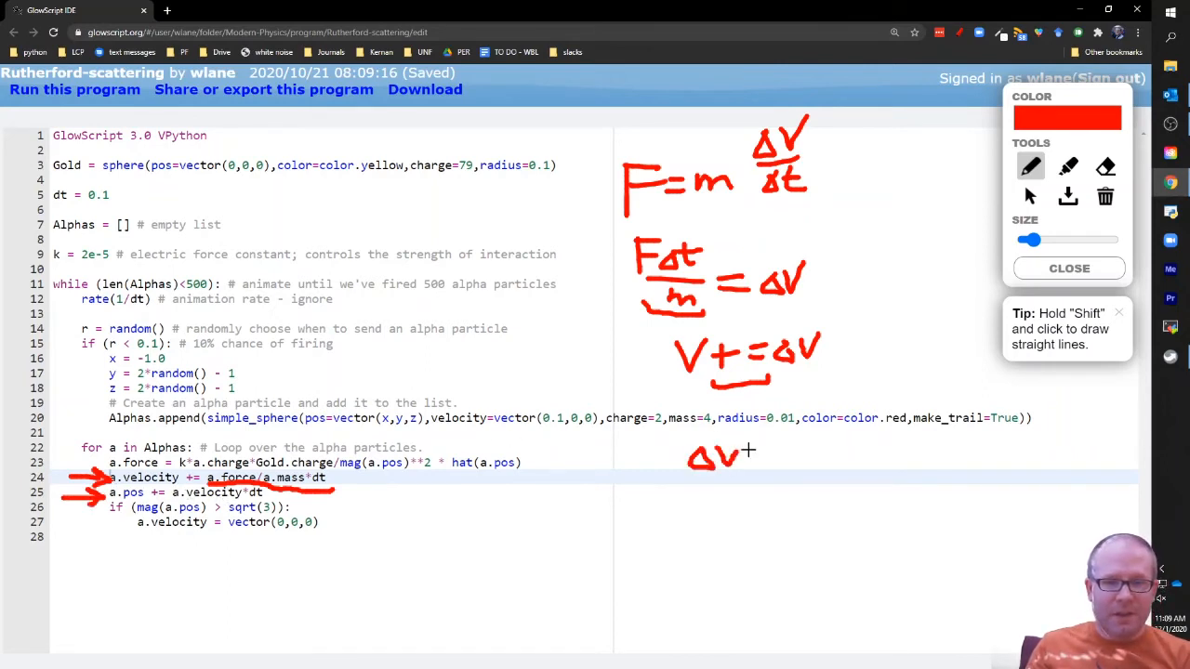
drag(753, 452, 833, 443)
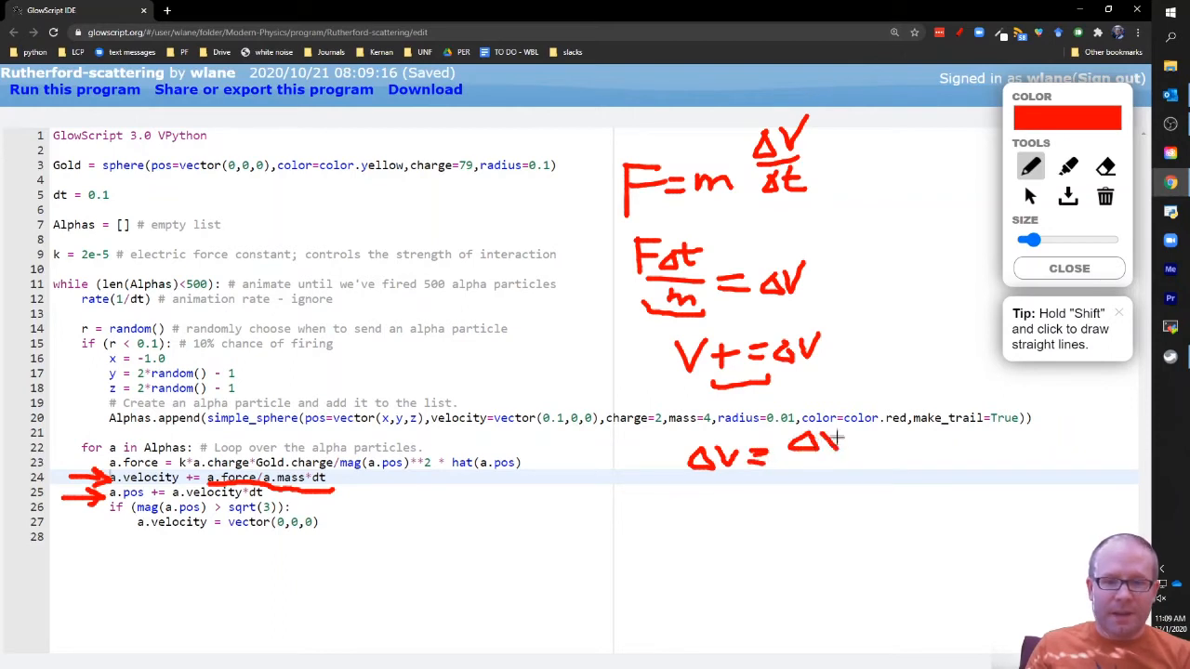
drag(808, 437, 837, 474)
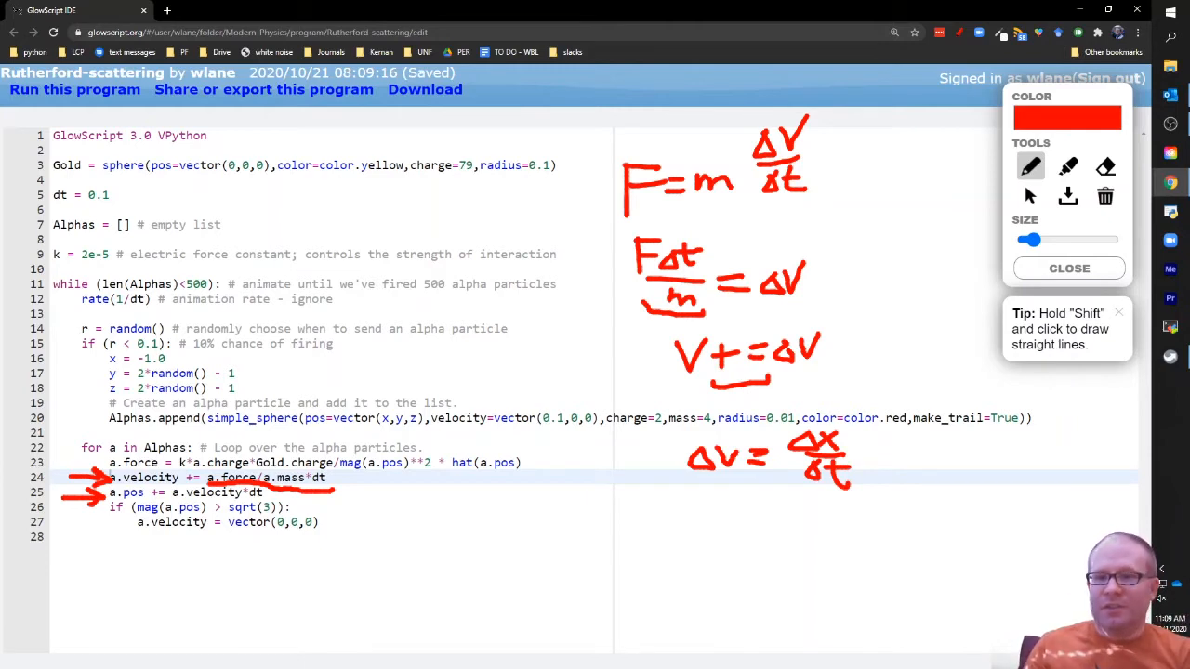
click(1067, 267)
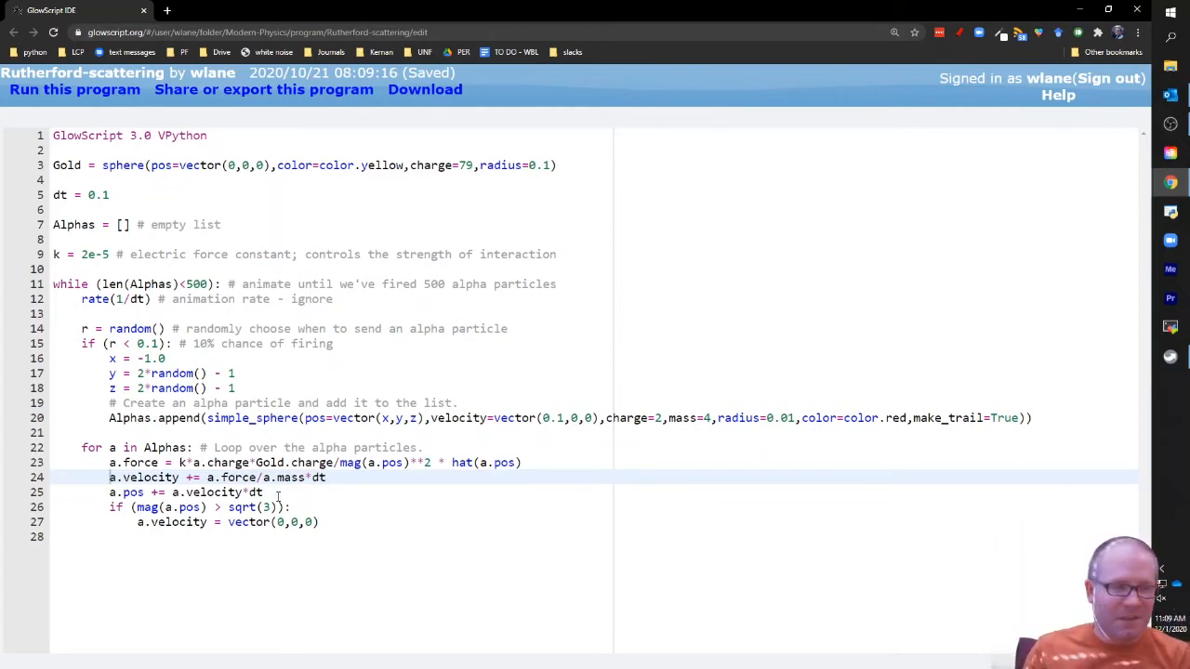
Step: Run the program and orbit the scene to view the red alpha trails deflecting around the nucleus
click(74, 89)
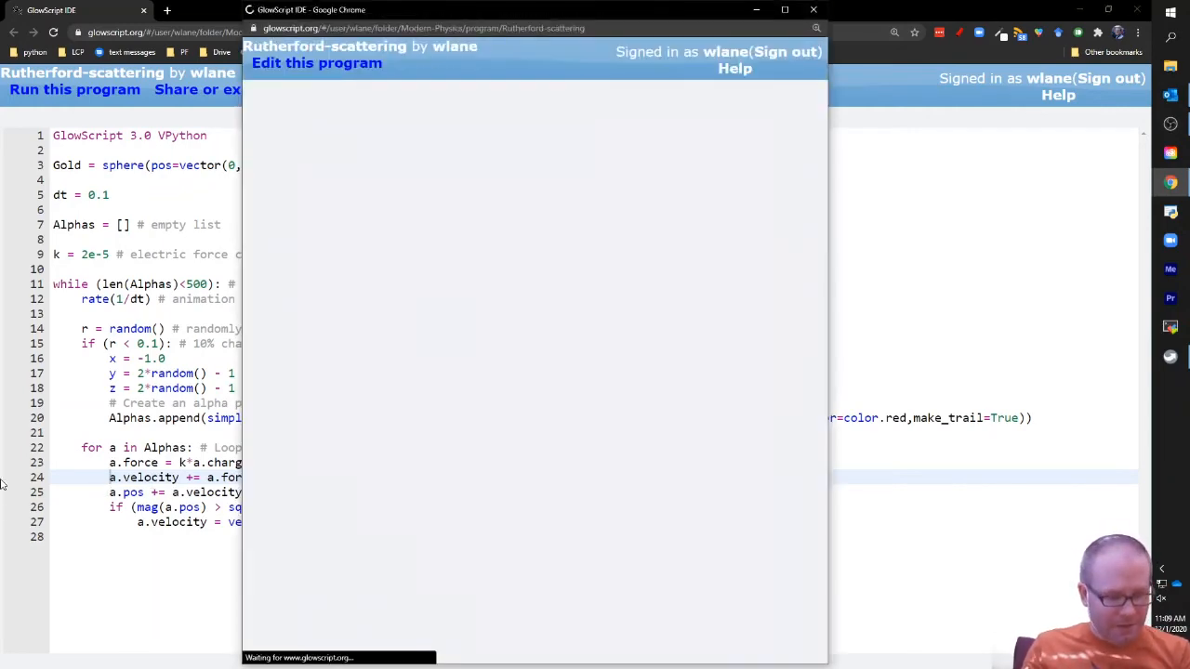
click(74, 89)
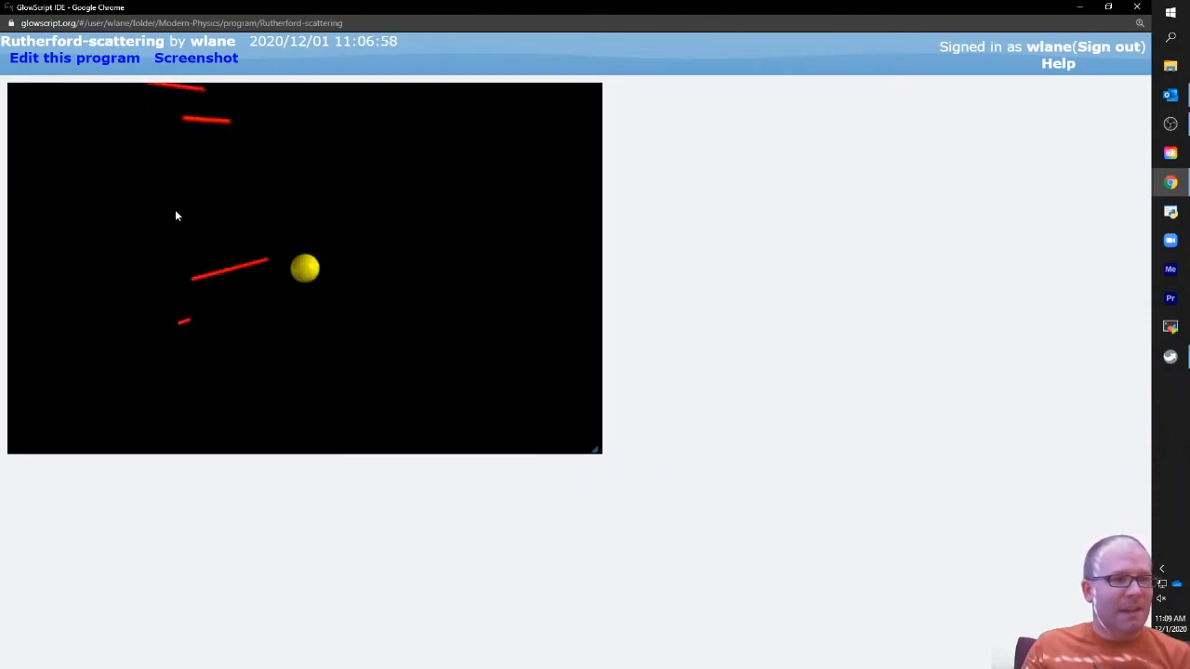
mouse_move(231, 229)
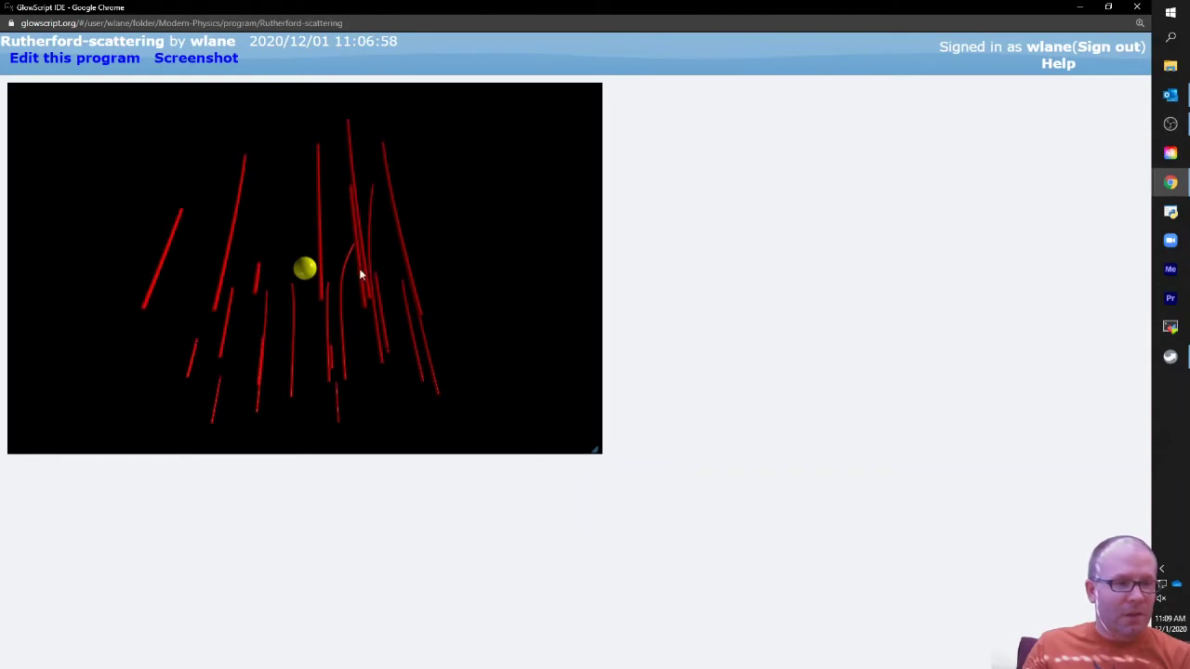
drag(362, 275, 379, 261)
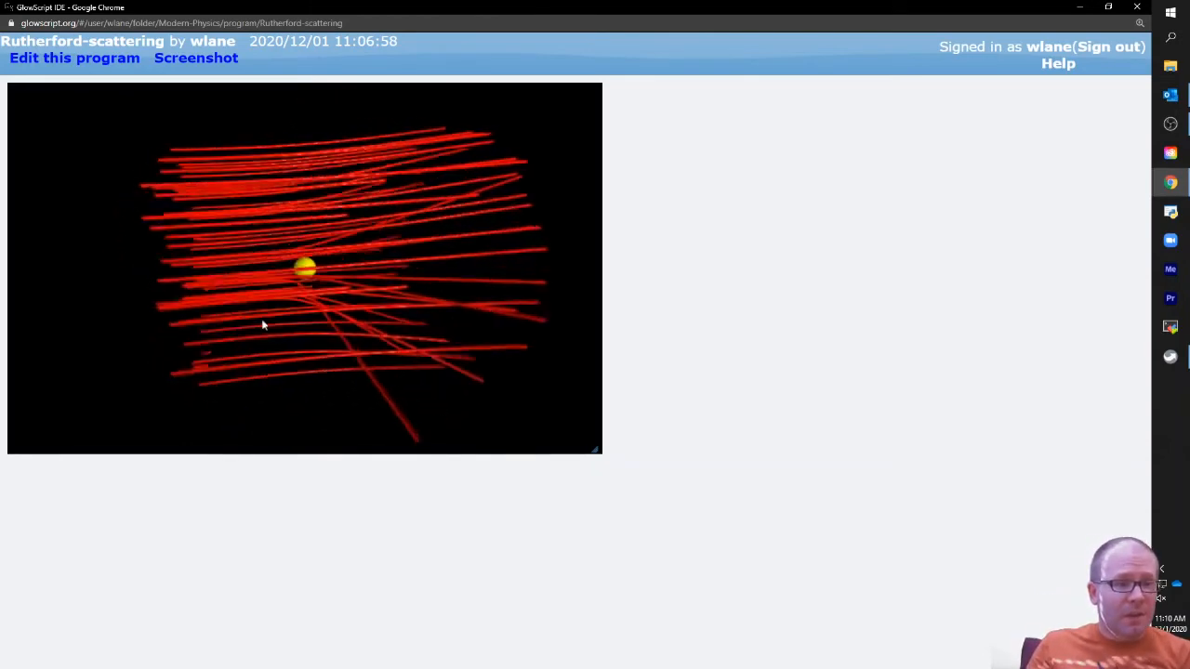
drag(264, 323, 221, 406)
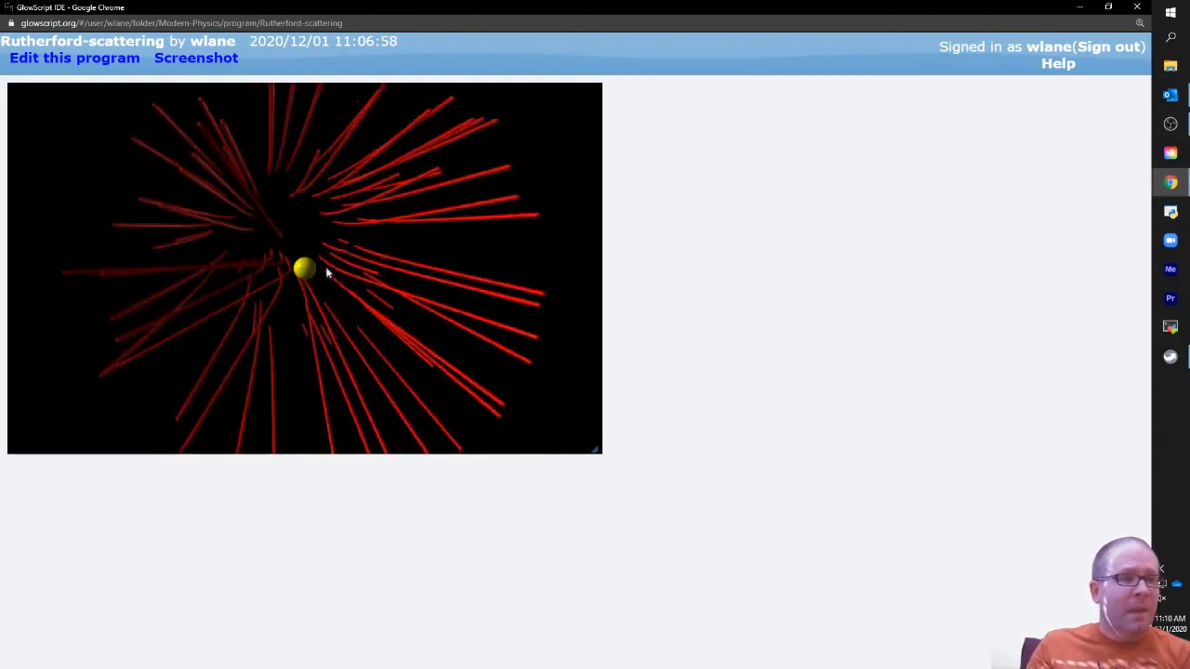
drag(325, 271, 277, 307)
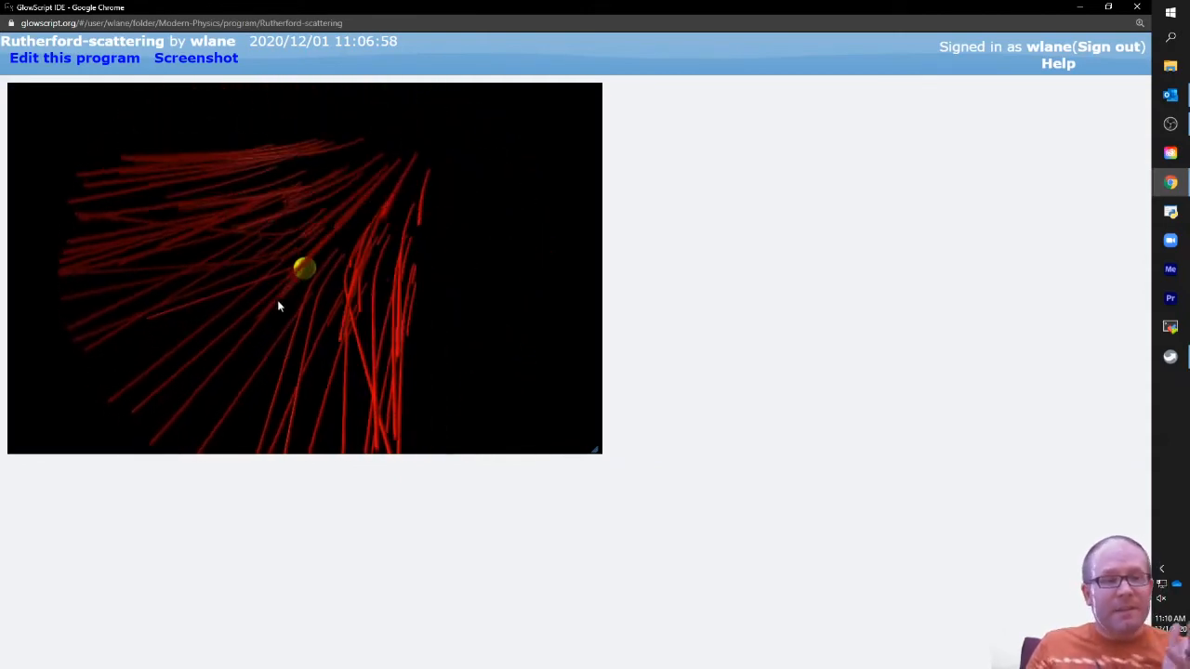
drag(279, 307, 383, 313)
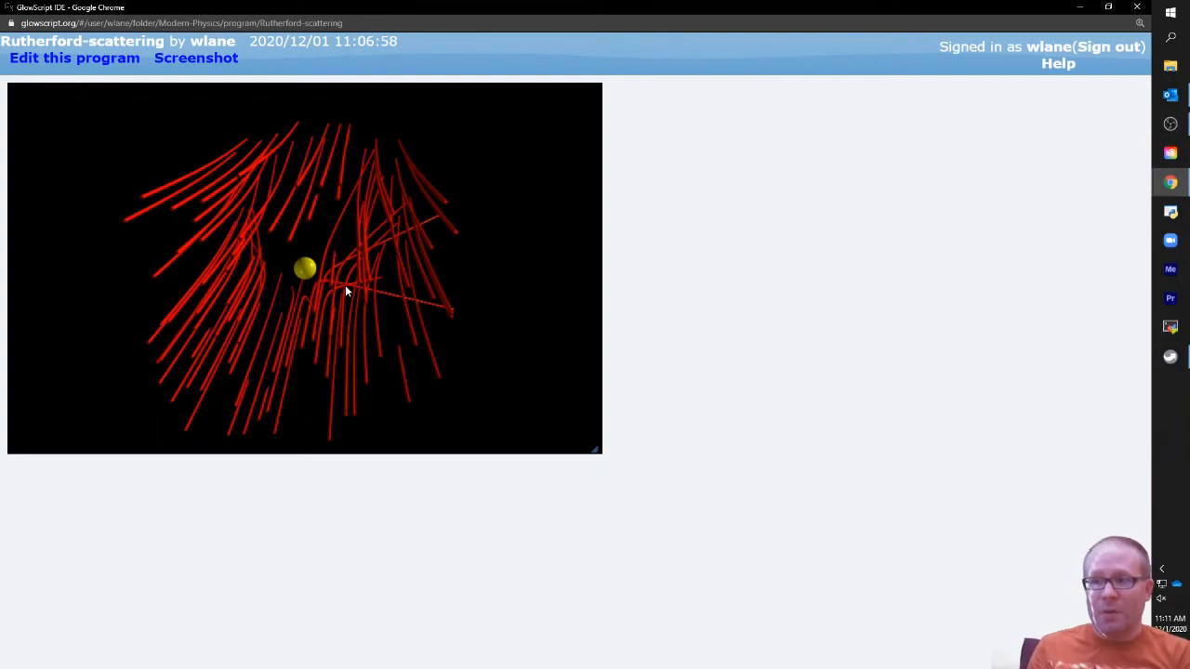
mouse_move(432, 203)
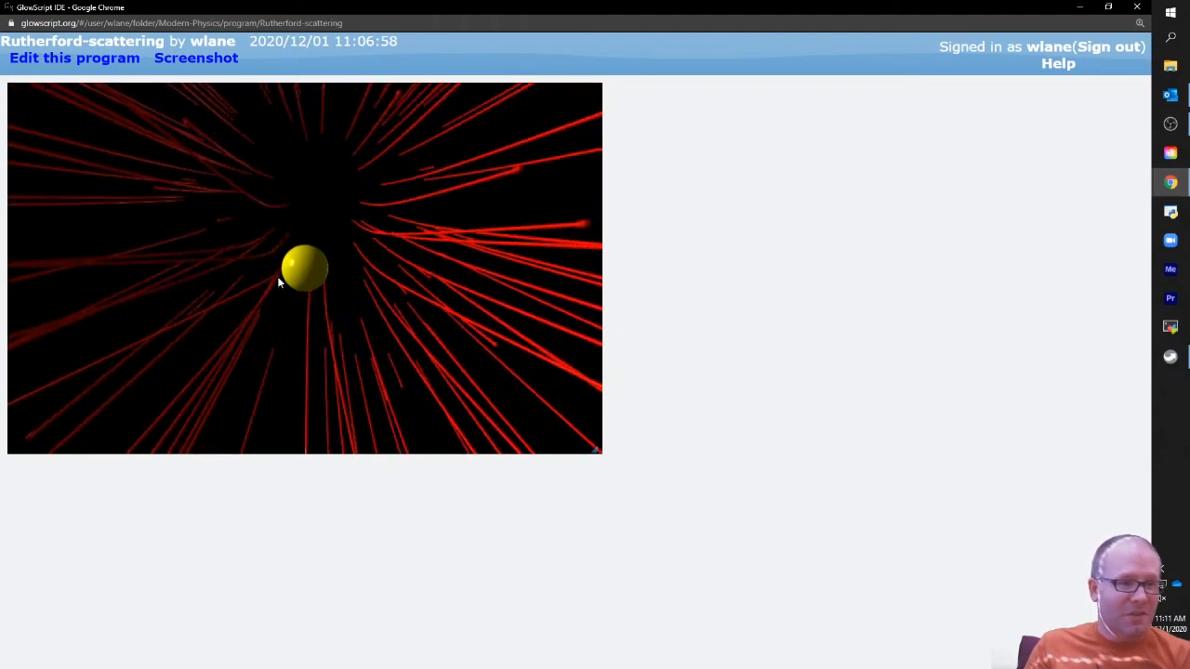
mouse_move(790, 166)
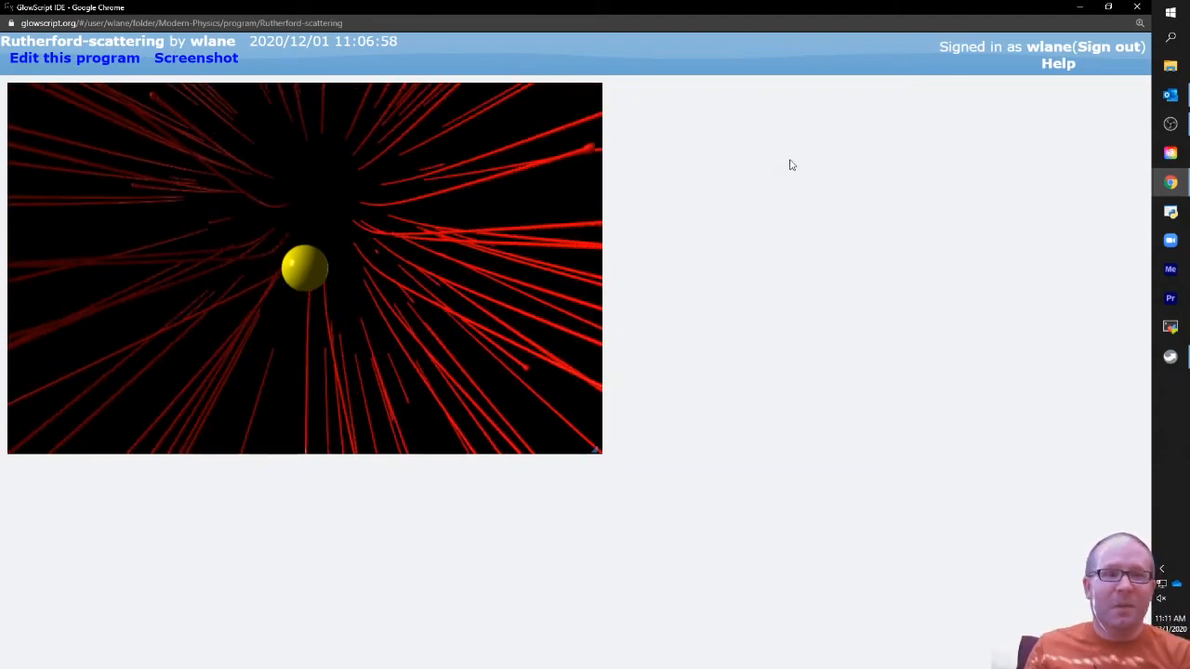
Step: Return to the editor and change the alpha particle charge to -1
click(74, 58)
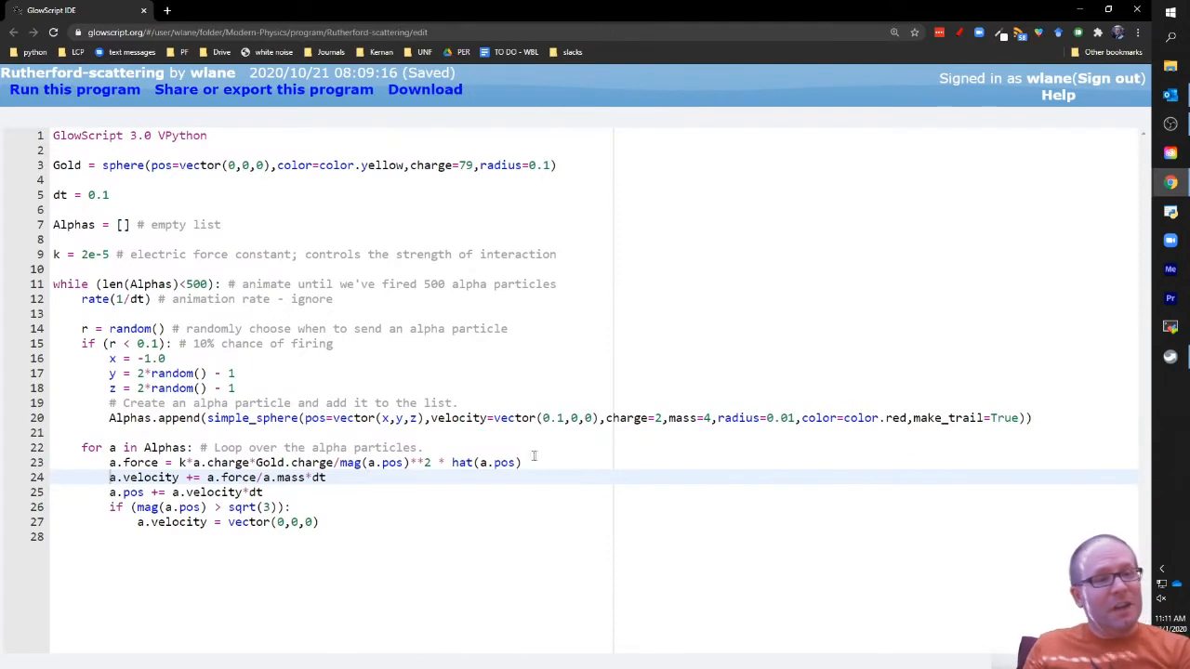
mouse_move(508, 441)
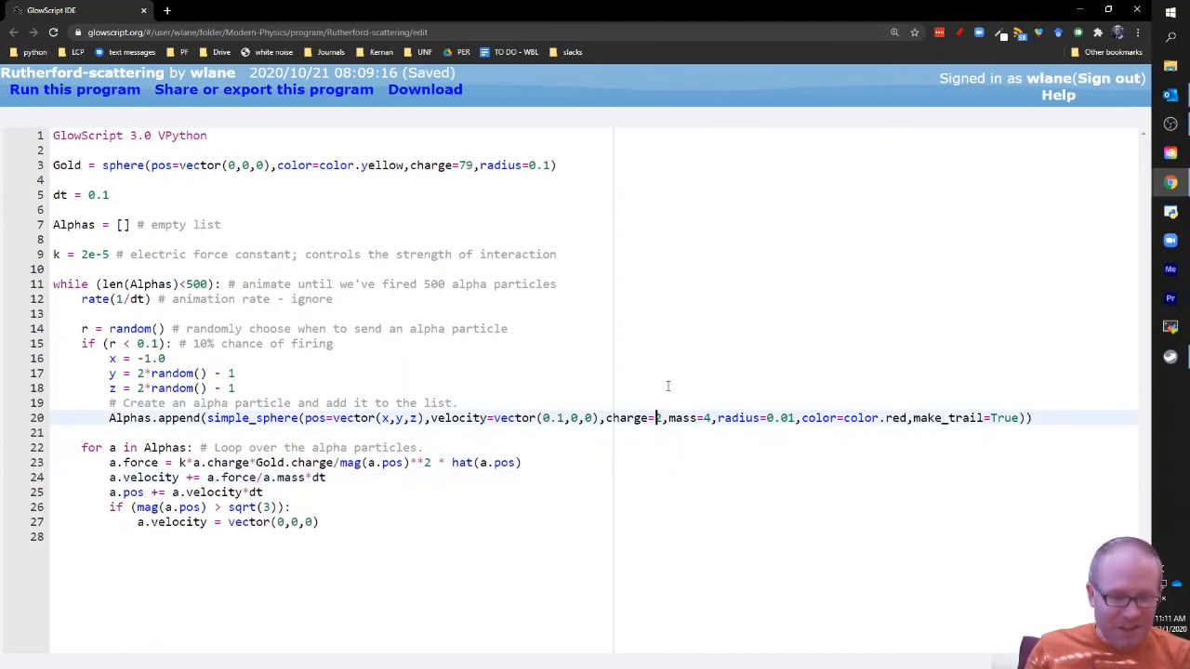
text(-1)
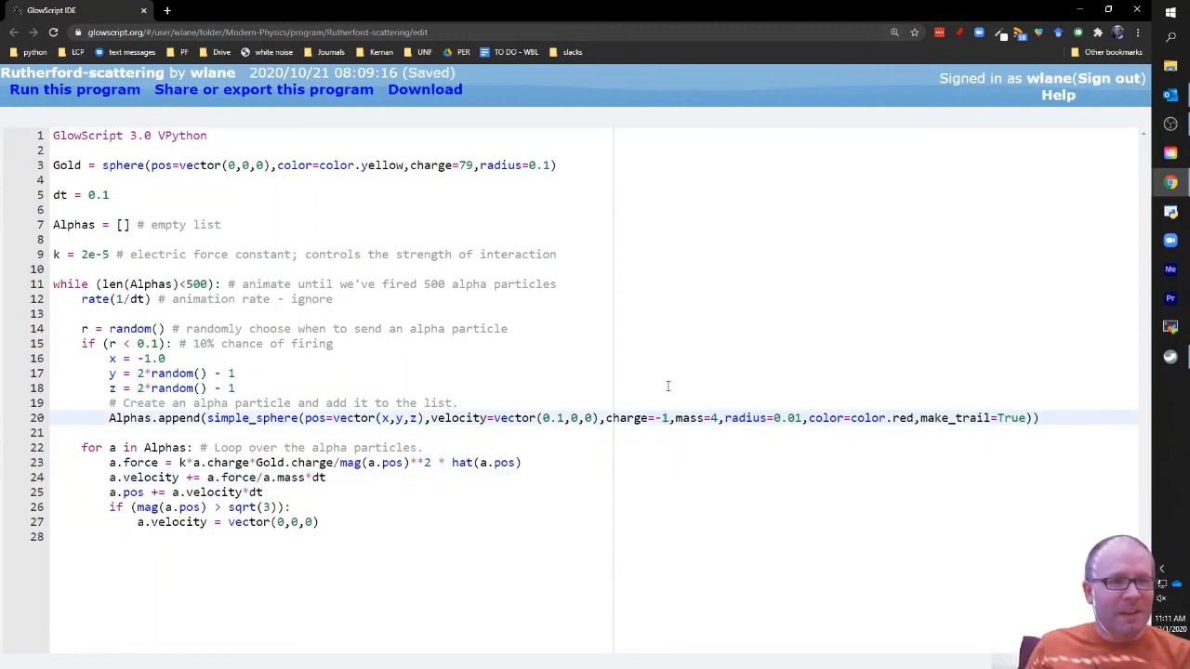
Step: Run the program and orbit to see the red trails bending in toward the nucleus
click(75, 90)
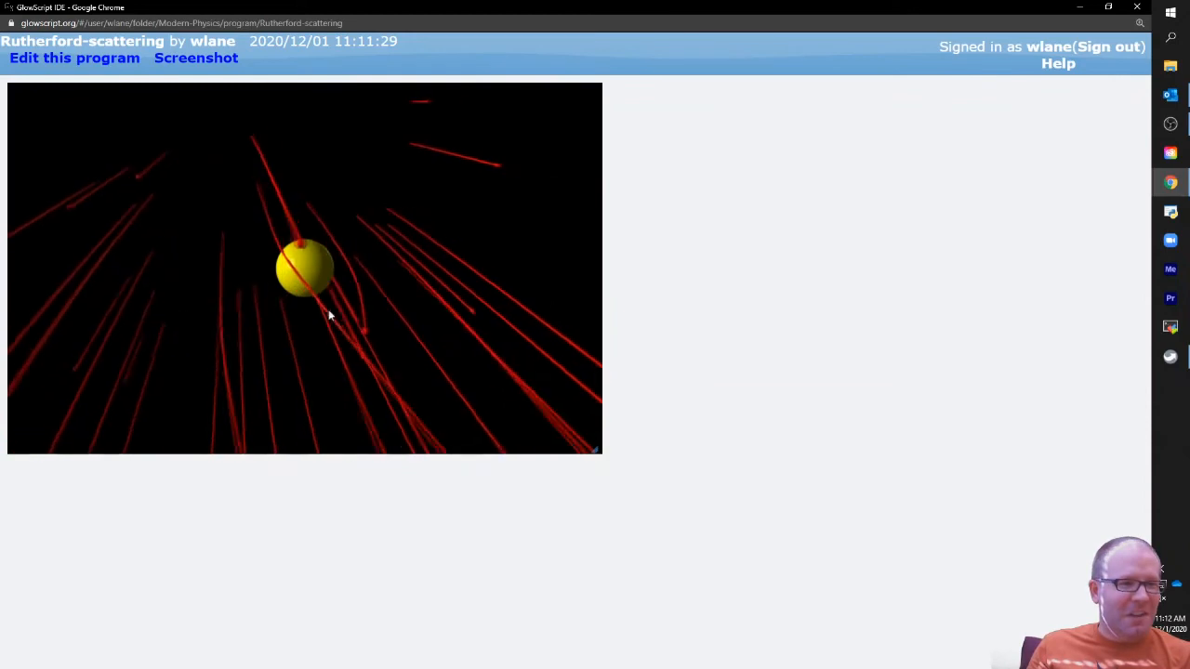
drag(328, 316, 145, 283)
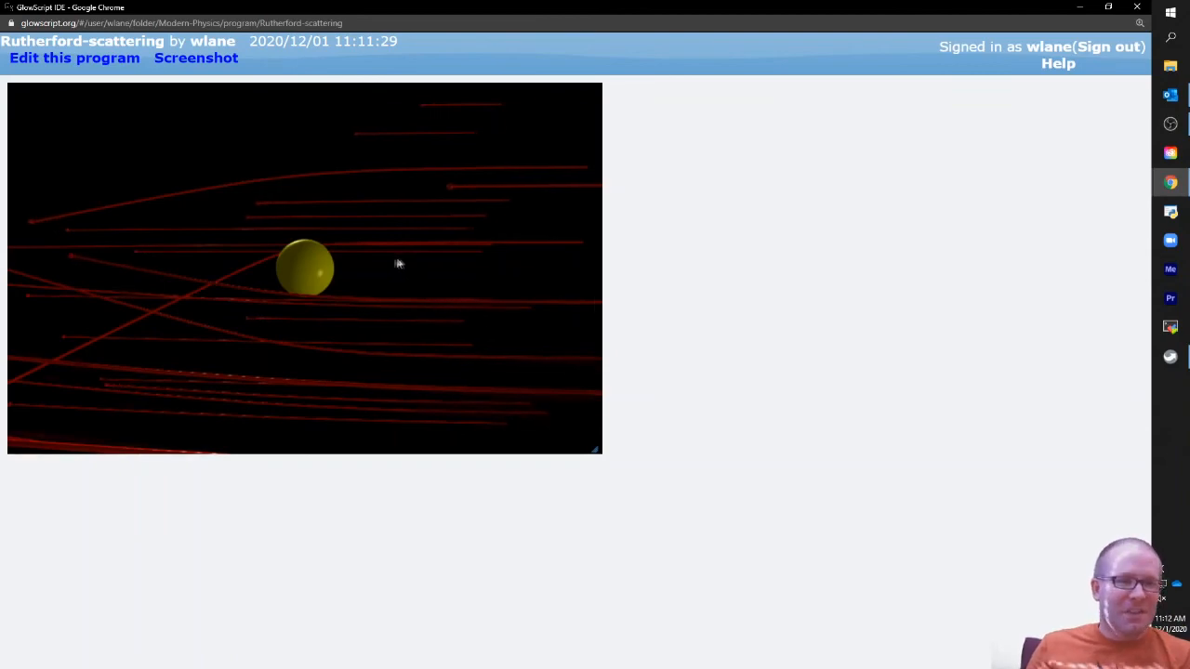
drag(398, 264, 261, 307)
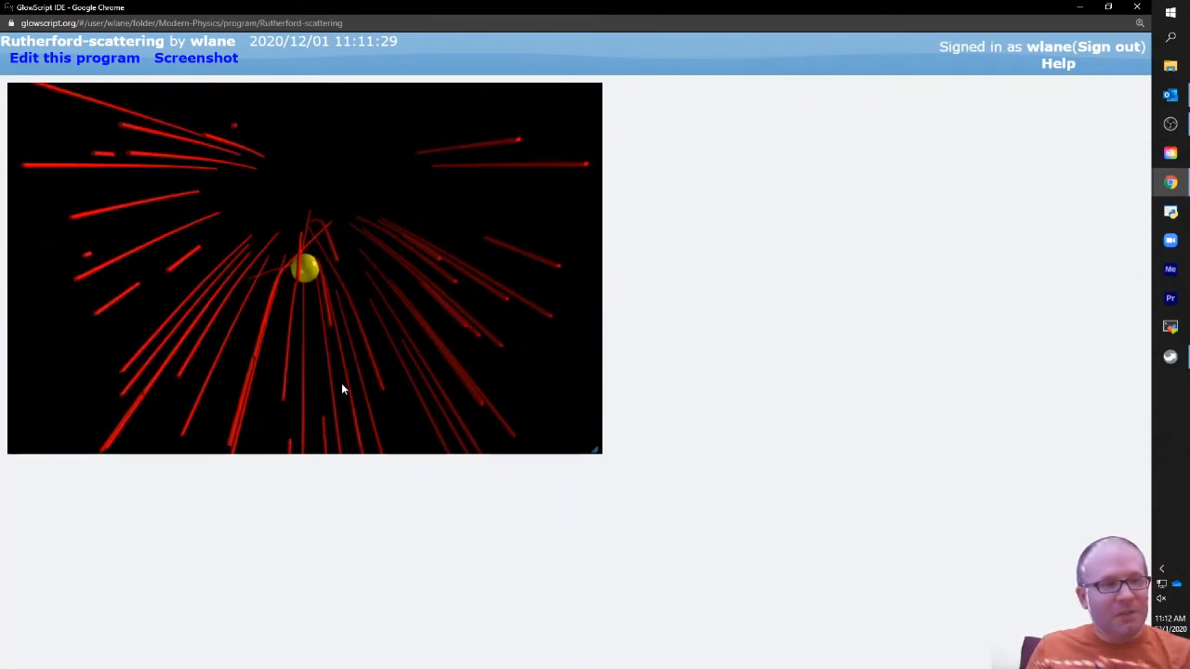
Step: Change the force law to mag(a.pos)**4, save, and rerun the program
click(75, 57)
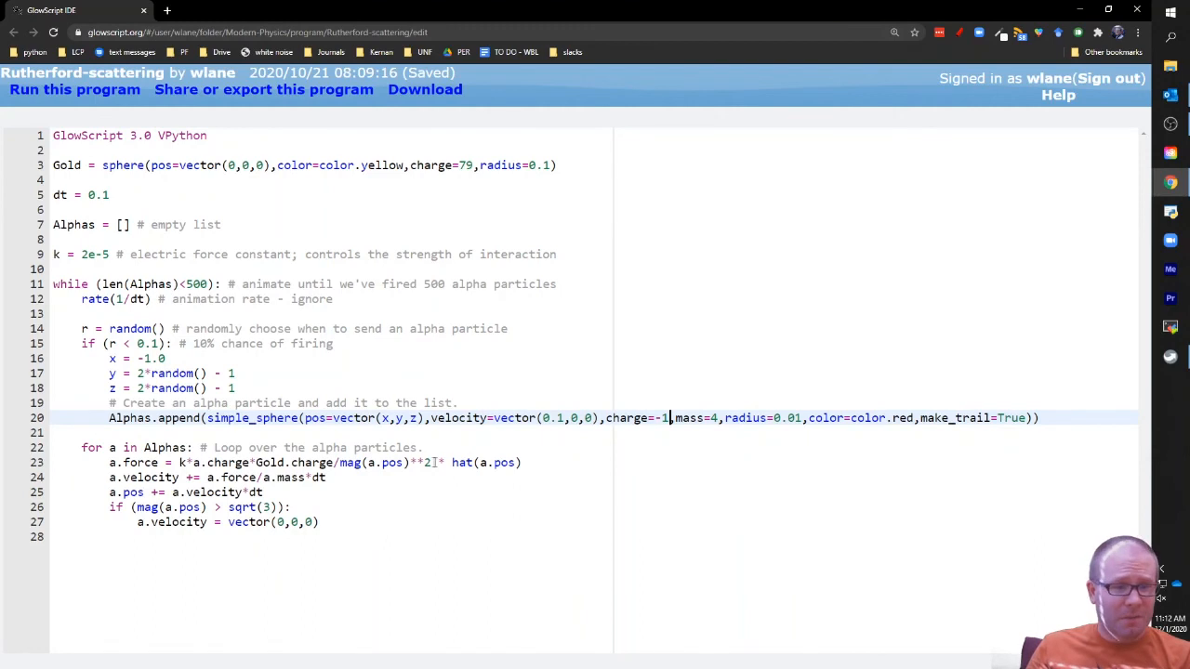
text(4)
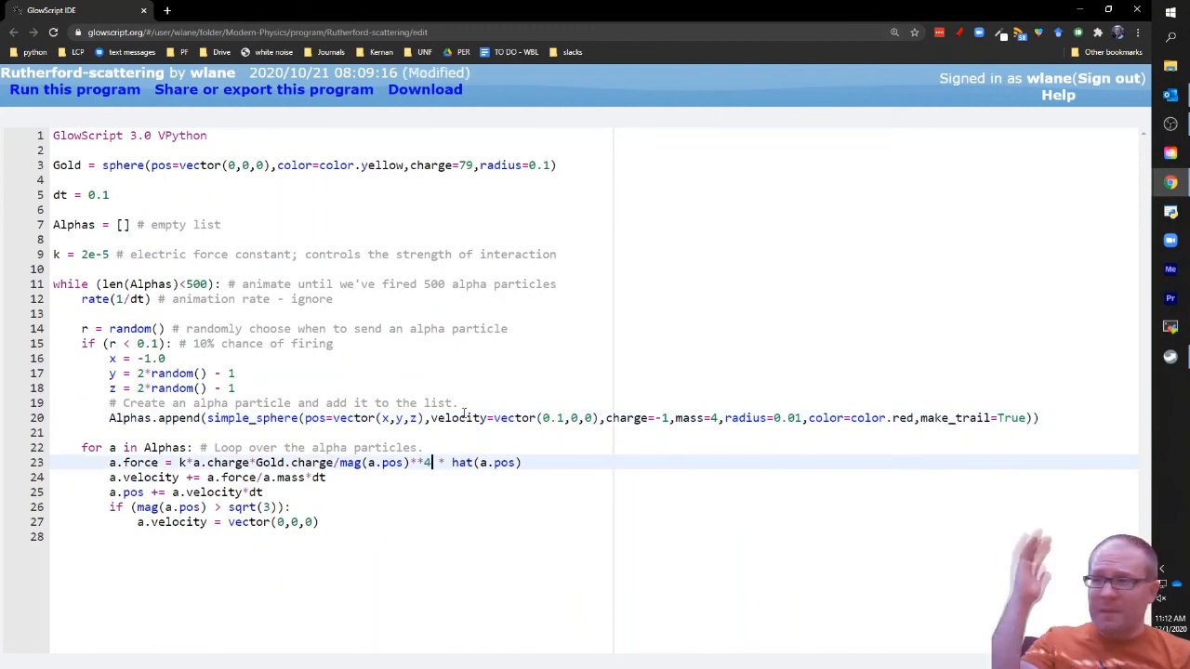
key(ctrl+s)
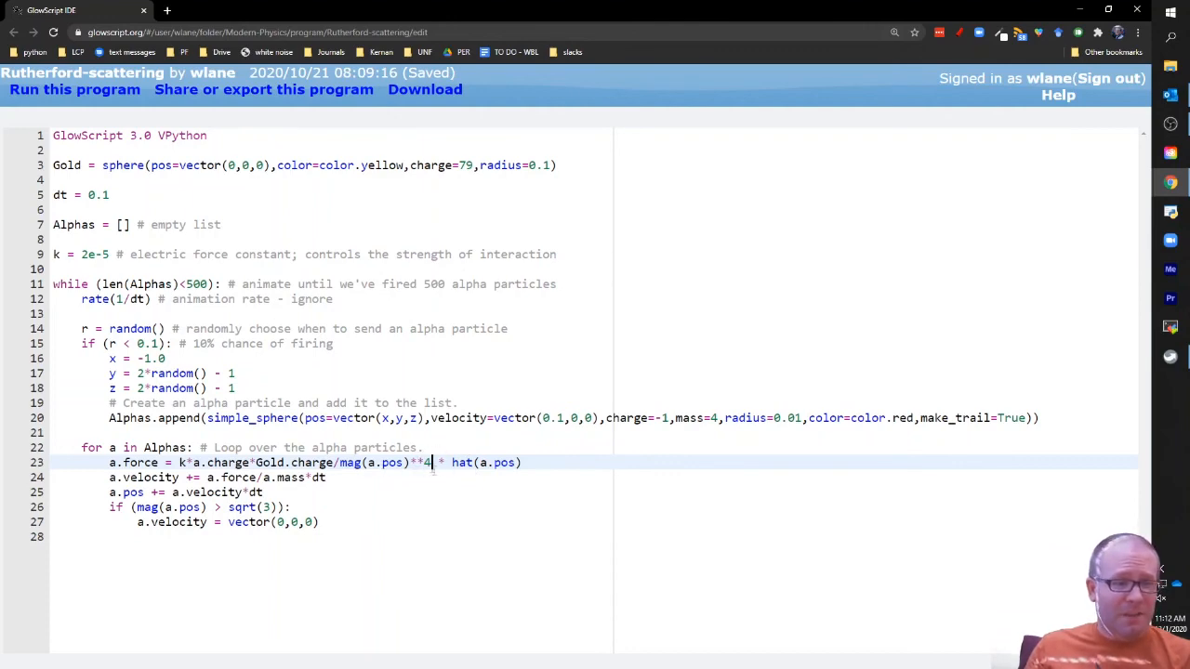
click(74, 90)
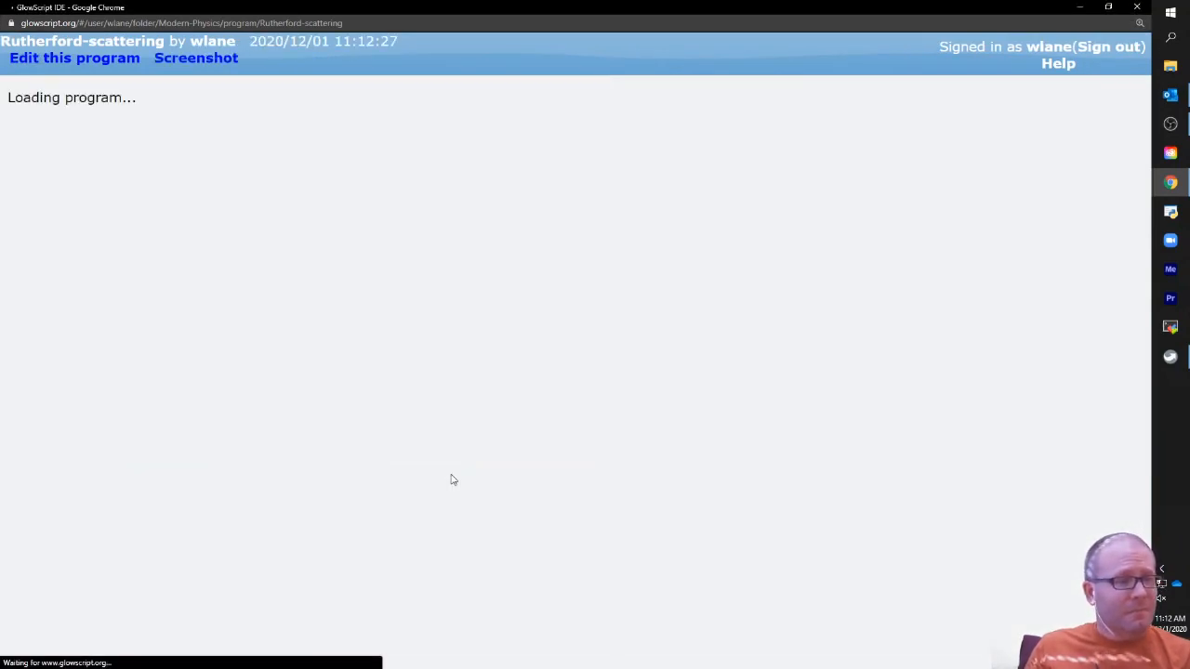